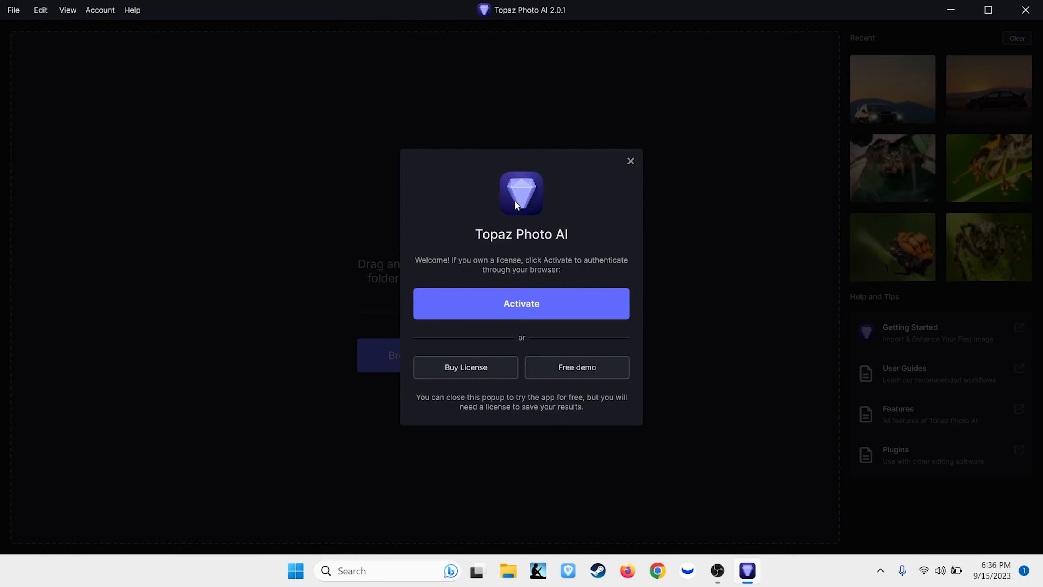
{"action": "mouse_move", "coordinate": [669, 351]}
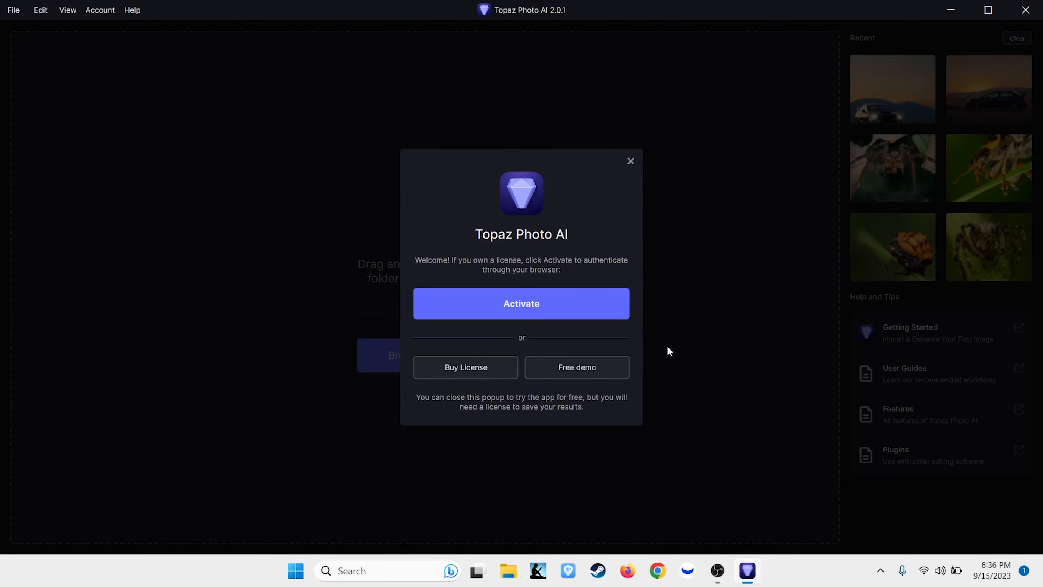
- Dismiss the Activate prompt and import all six photos from the Topaz Test folder
{"action": "left_click", "coordinate": [575, 367]}
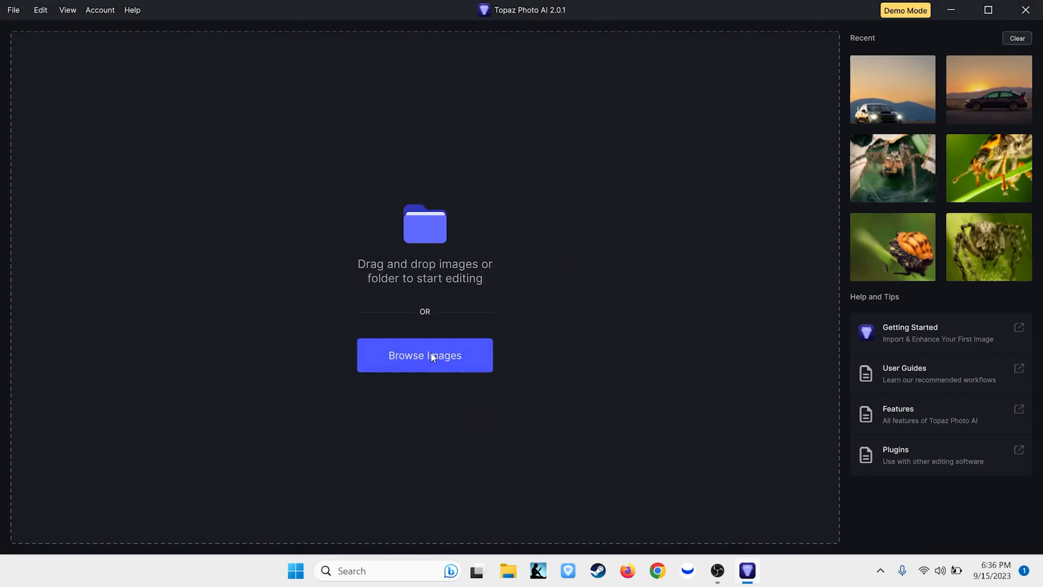
{"action": "left_click", "coordinate": [425, 355]}
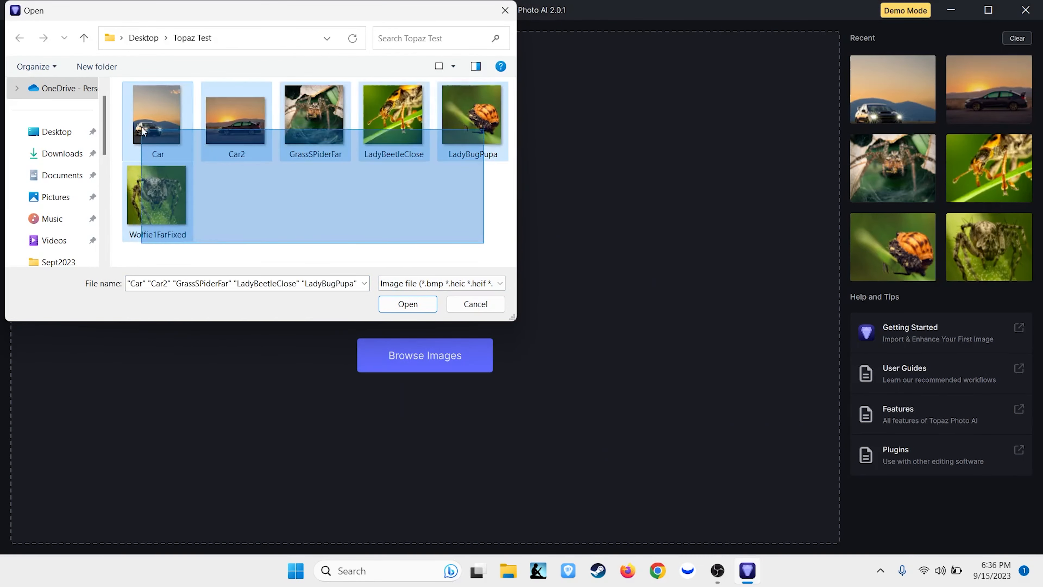
{"action": "left_click", "coordinate": [407, 303]}
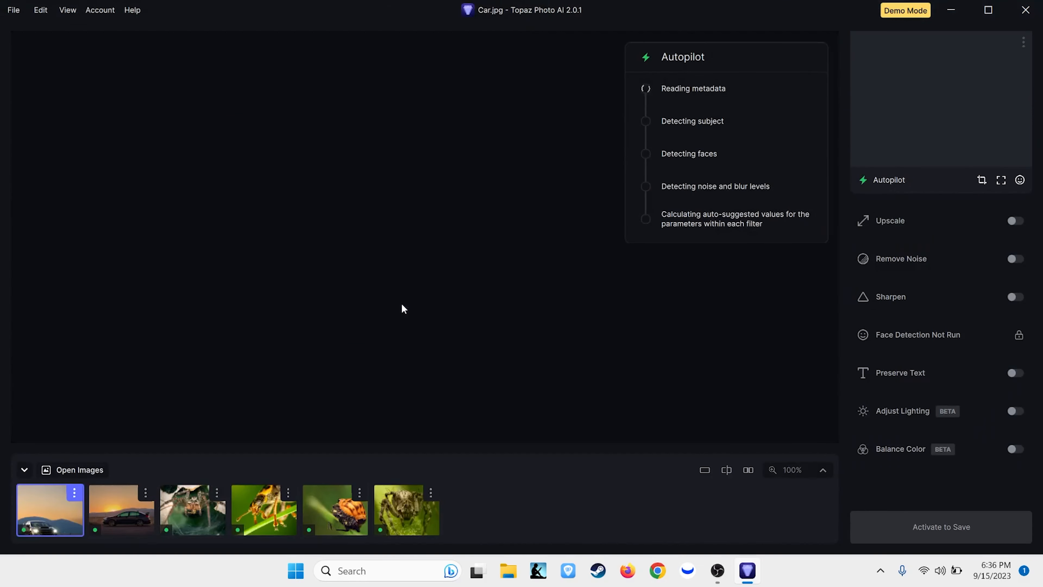
- Load Wolfie1FarFixed with its 3.21x upscale and inspect the spider's face and bristles up close
{"action": "left_click", "coordinate": [406, 509]}
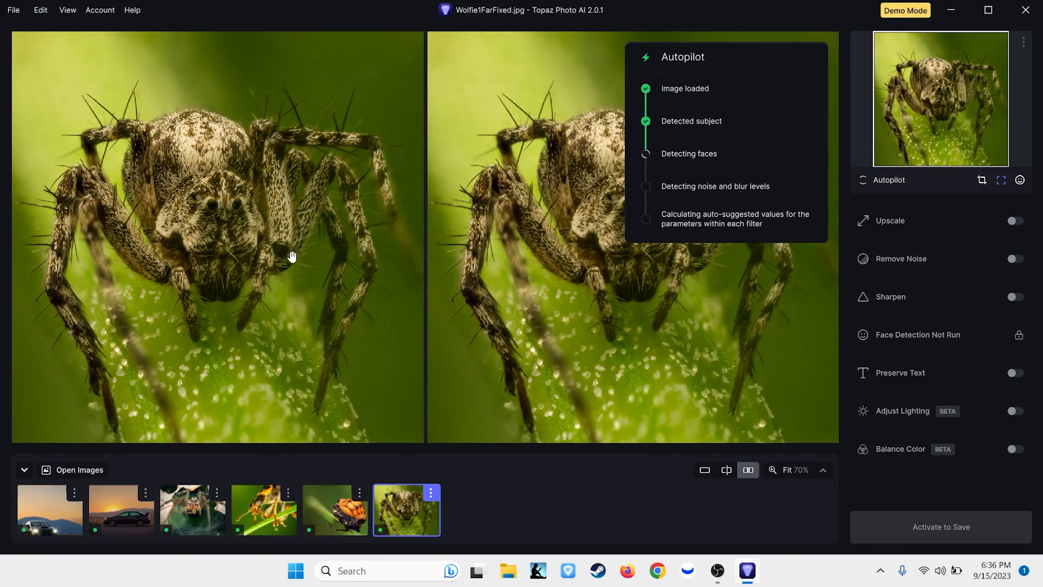
{"action": "mouse_move", "coordinate": [238, 231]}
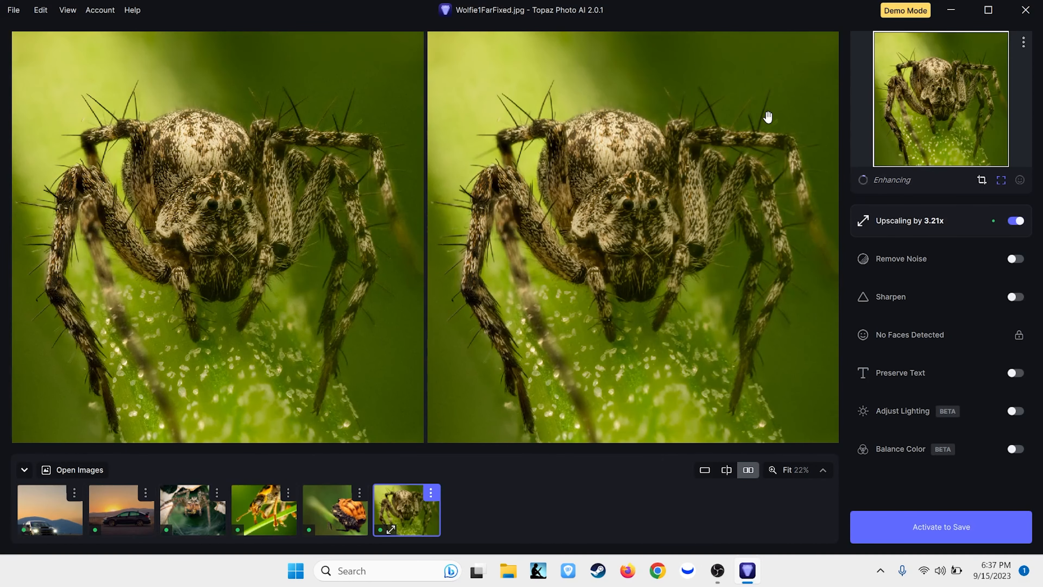
{"action": "mouse_move", "coordinate": [753, 198]}
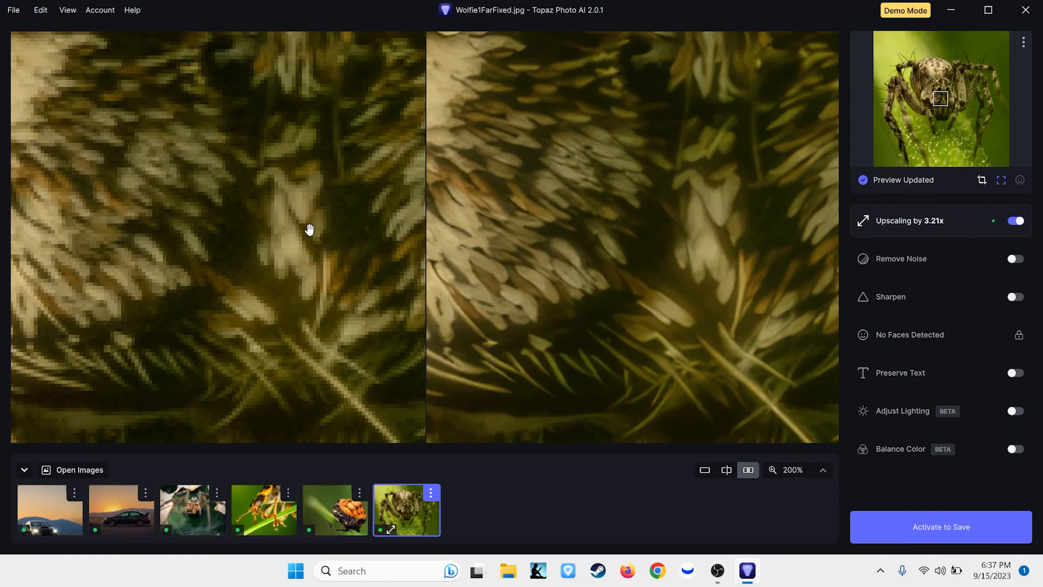
{"action": "mouse_move", "coordinate": [220, 164]}
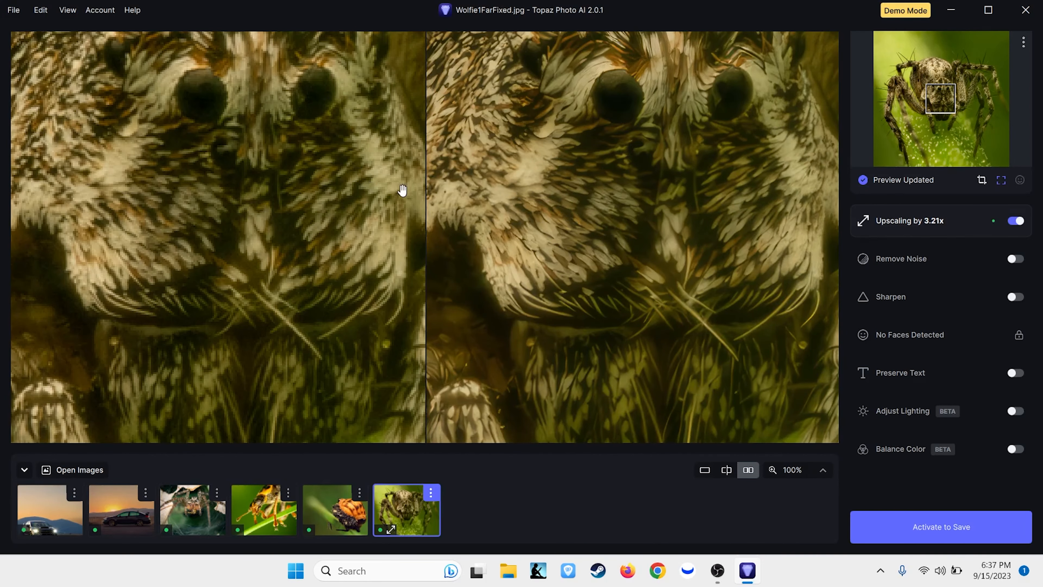
{"action": "left_click_drag", "start_coordinate": [402, 191], "coordinate": [631, 185]}
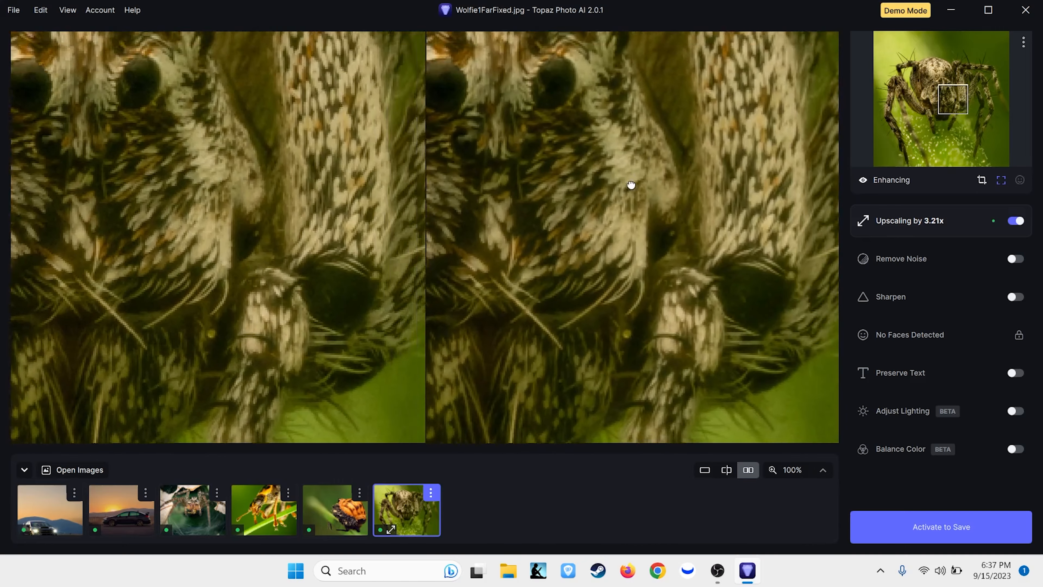
{"action": "left_click_drag", "start_coordinate": [631, 184], "coordinate": [690, 197]}
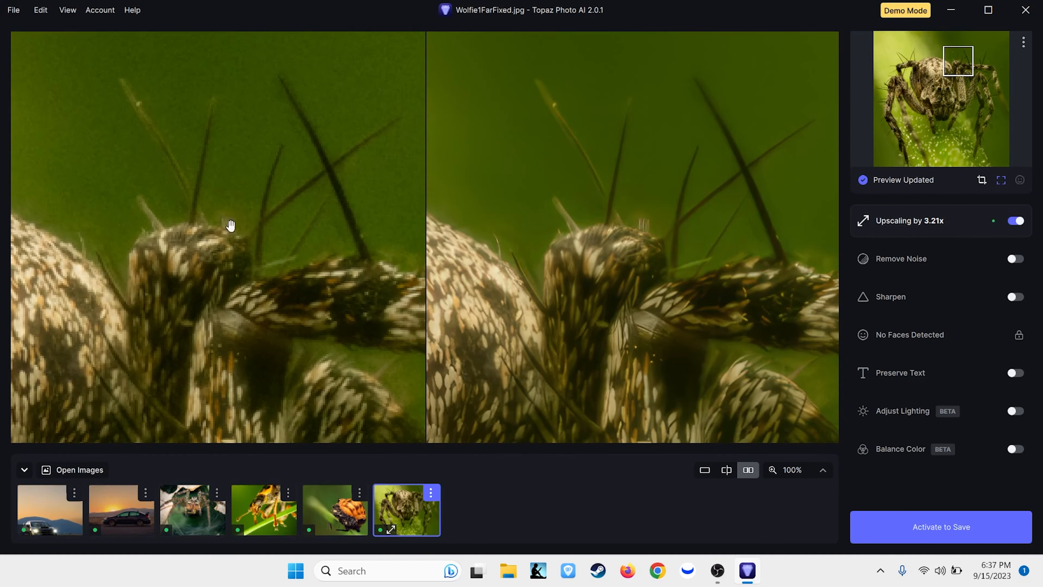
{"action": "mouse_move", "coordinate": [532, 67]}
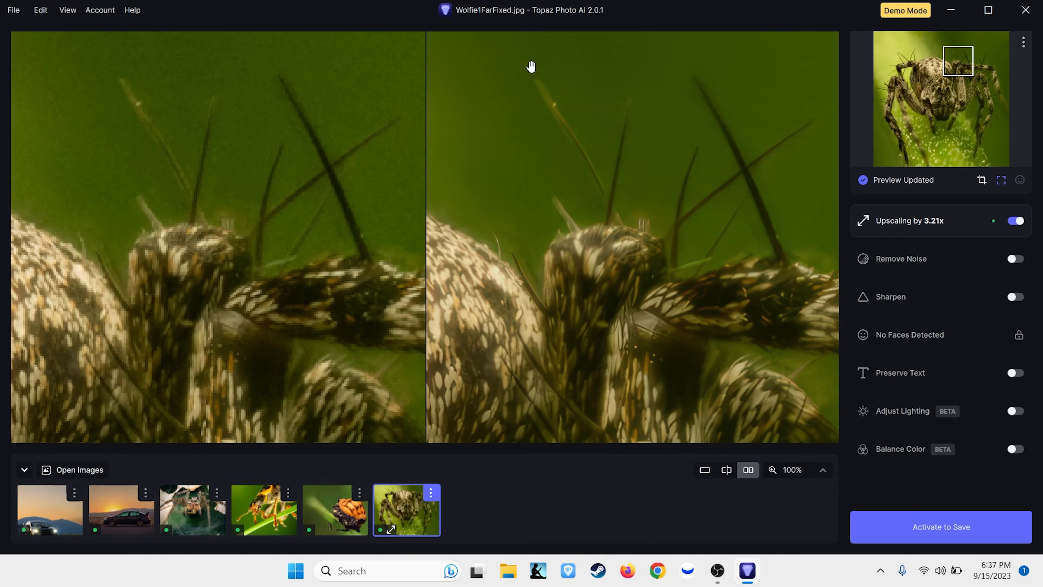
{"action": "mouse_move", "coordinate": [655, 218]}
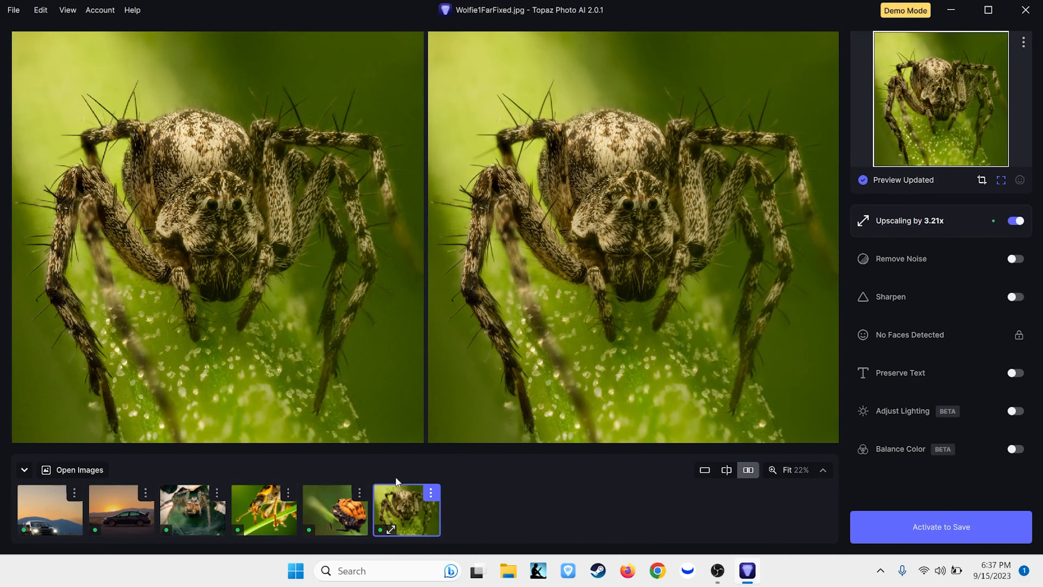
- Load LadyBugPupa with subject sharpening and inspect the pupa's head and orange shell
{"action": "left_click", "coordinate": [336, 509]}
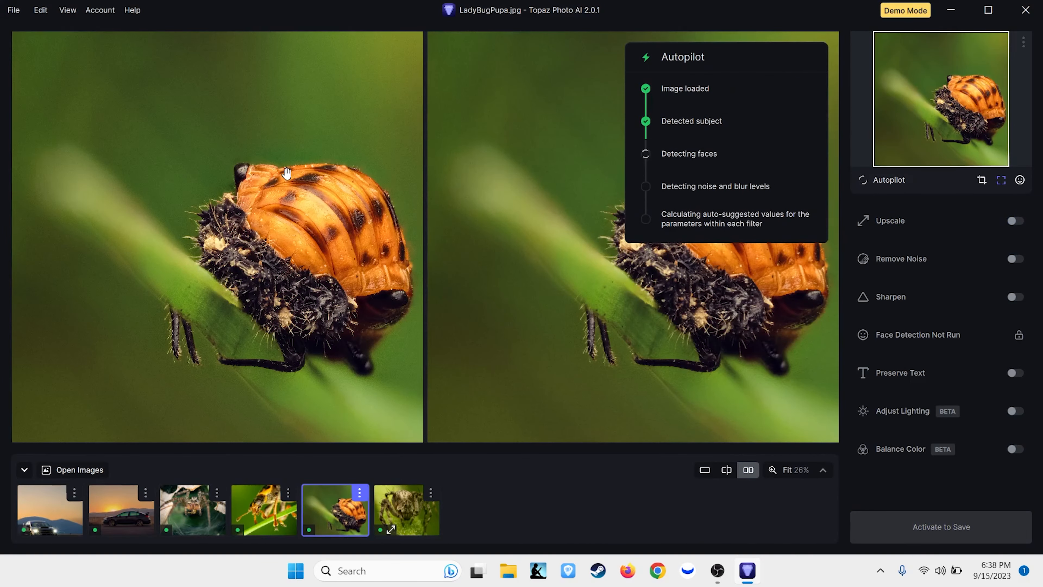
{"action": "mouse_move", "coordinate": [301, 237]}
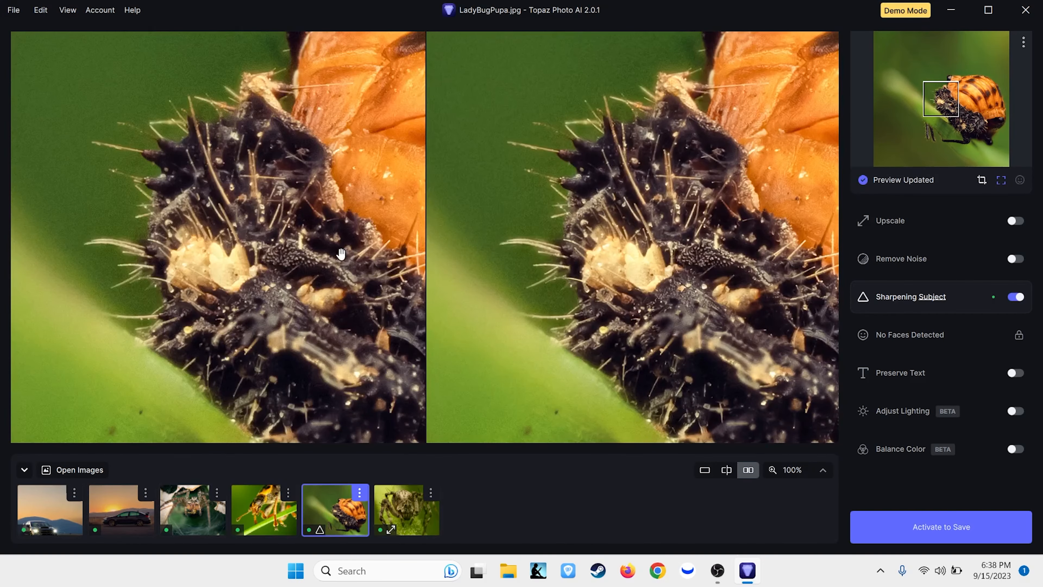
{"action": "left_click_drag", "start_coordinate": [339, 252], "coordinate": [291, 269]}
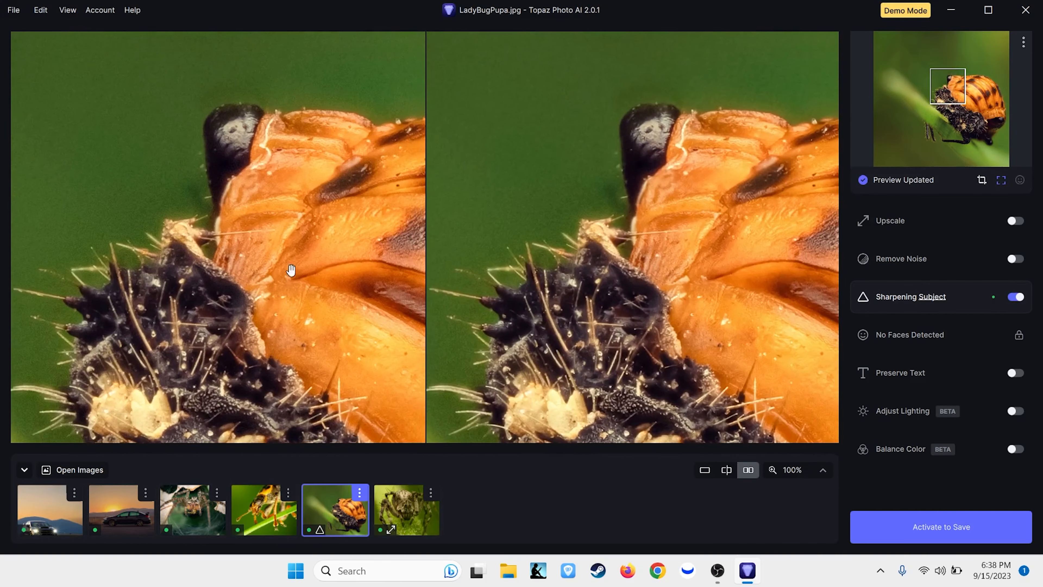
{"action": "mouse_move", "coordinate": [384, 209]}
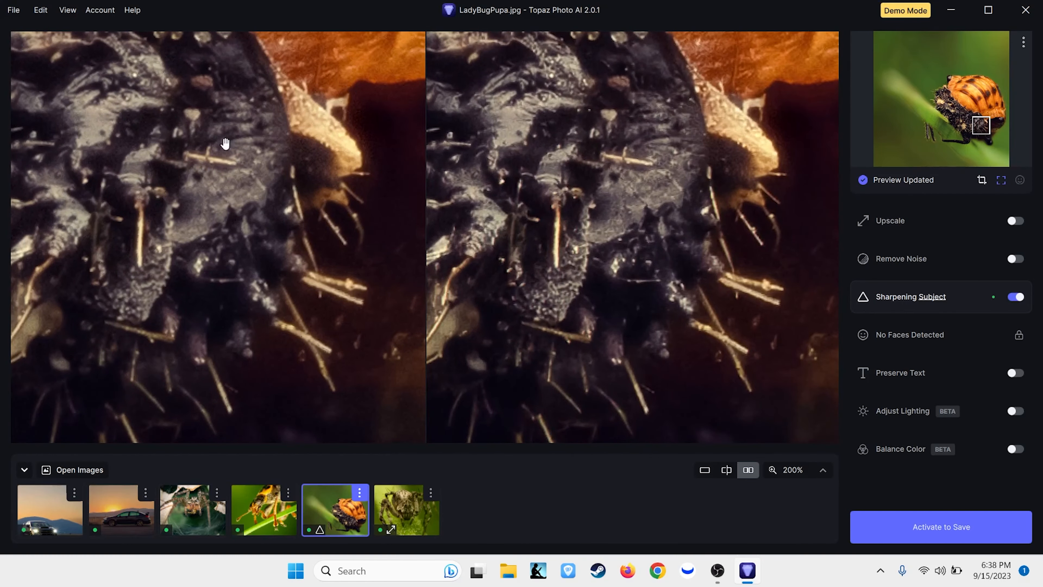
{"action": "mouse_move", "coordinate": [282, 175]}
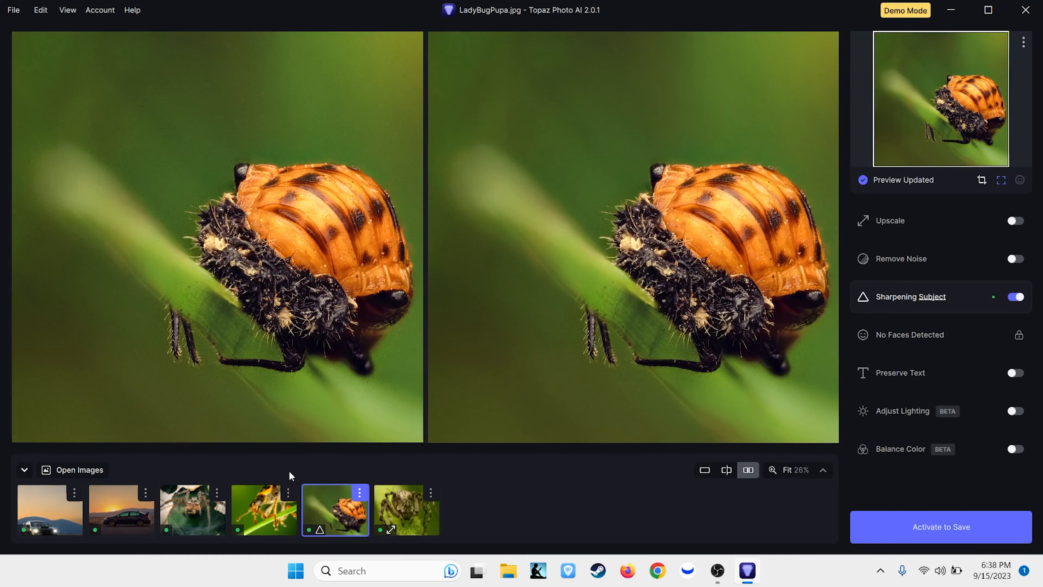
- Load LadyBeetleClose for Autopilot's 3.21x upscale and head-detail check
{"action": "left_click", "coordinate": [264, 509]}
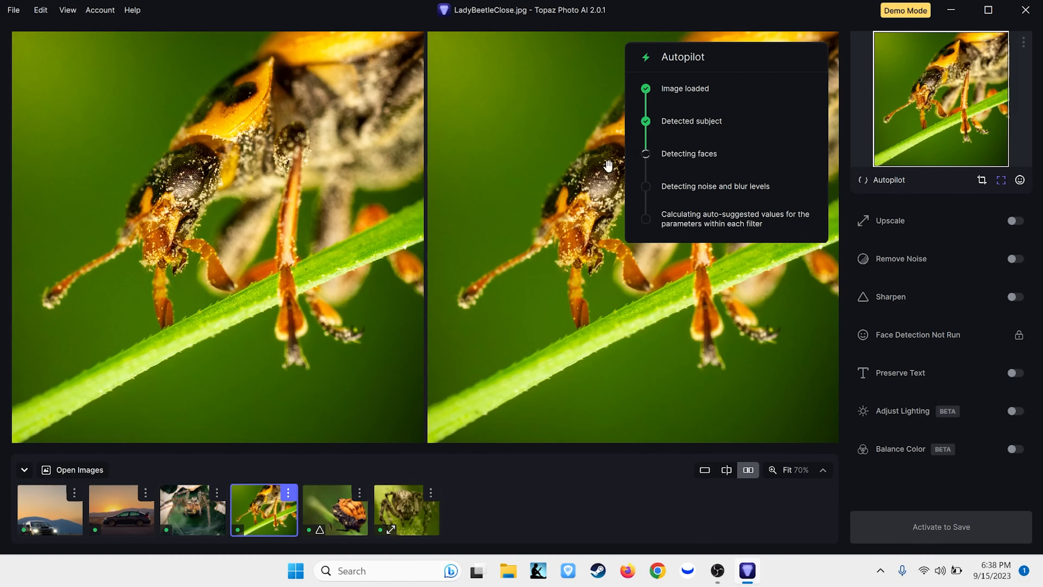
{"action": "mouse_move", "coordinate": [729, 107]}
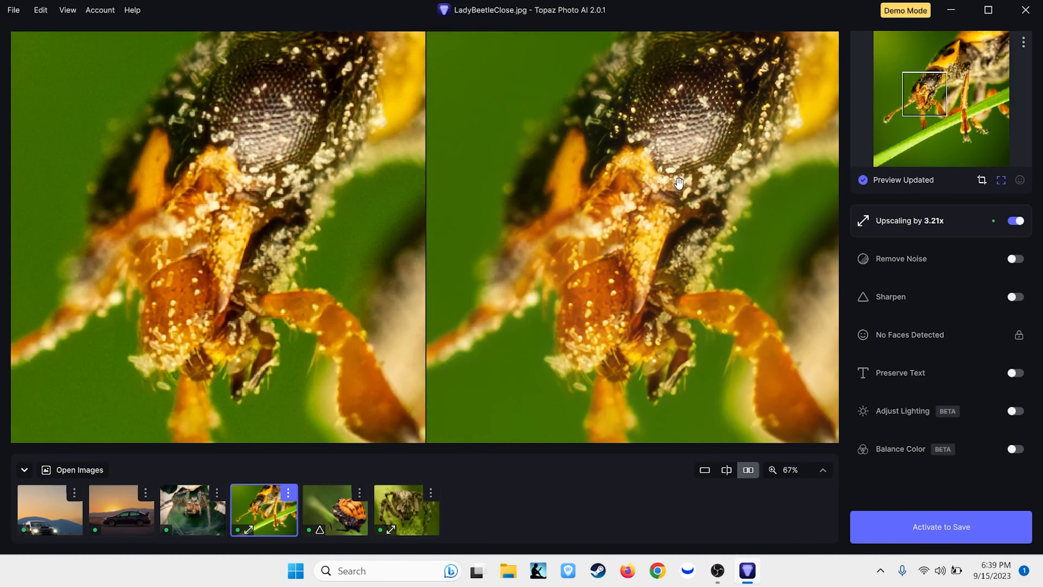
{"action": "mouse_move", "coordinate": [272, 94]}
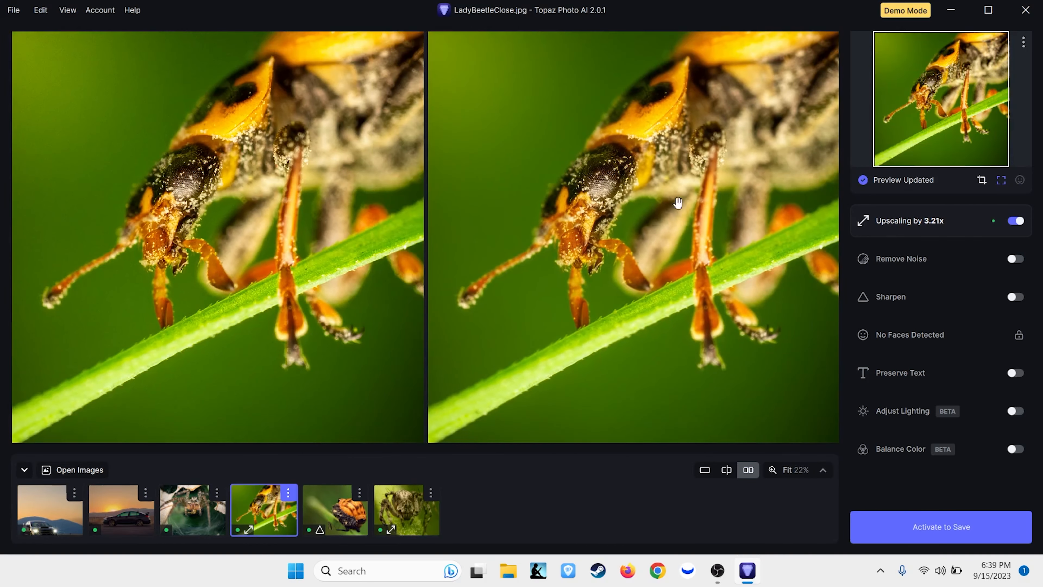
{"action": "mouse_move", "coordinate": [192, 509]}
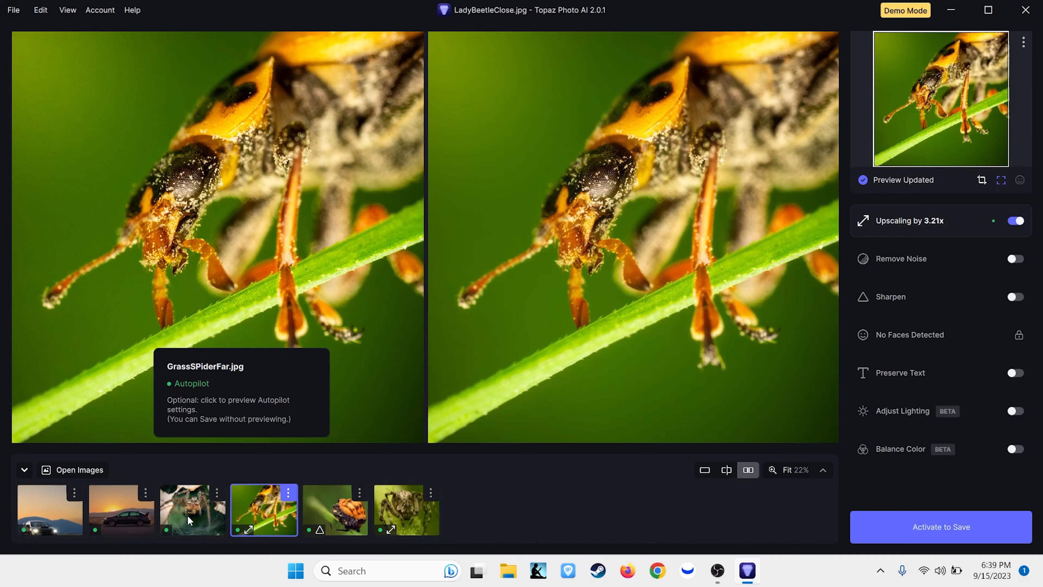
- Load GrassSPiderFar with its 3.21x upscale and inspect the spider's leg beside its fangs
{"action": "left_click", "coordinate": [193, 509]}
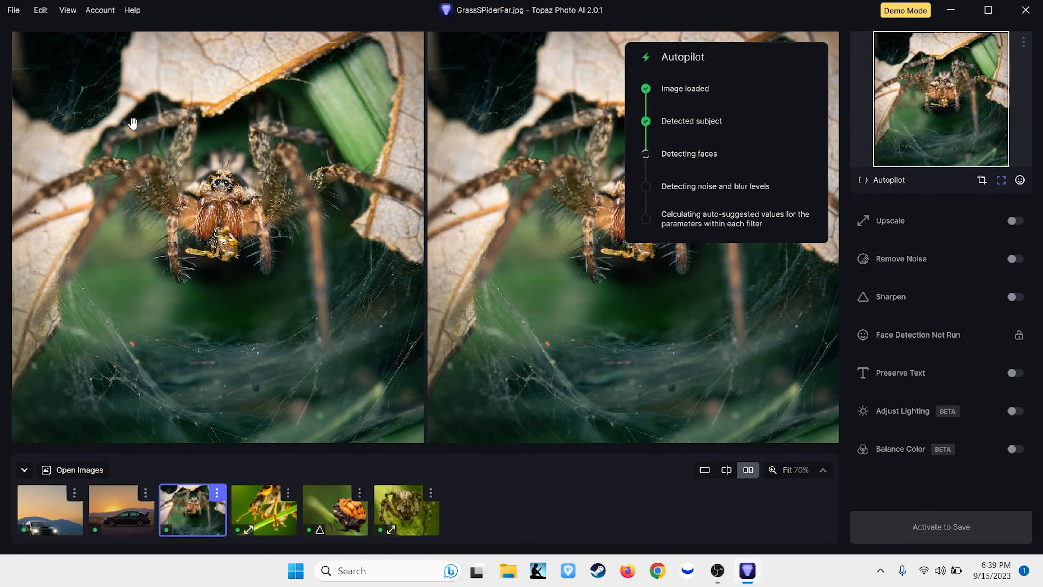
{"action": "mouse_move", "coordinate": [126, 193]}
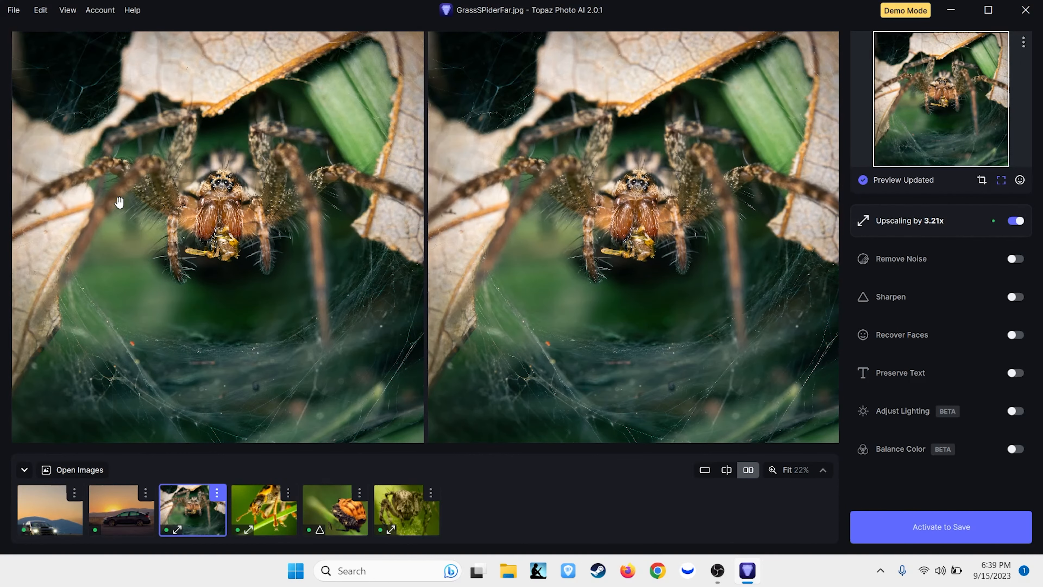
{"action": "mouse_move", "coordinate": [137, 233]}
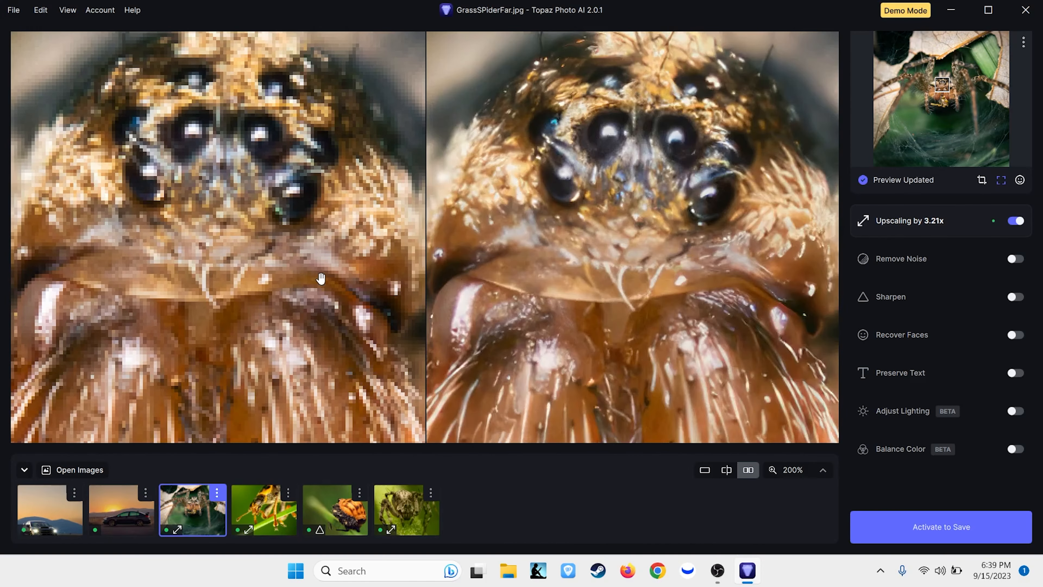
{"action": "mouse_move", "coordinate": [257, 166]}
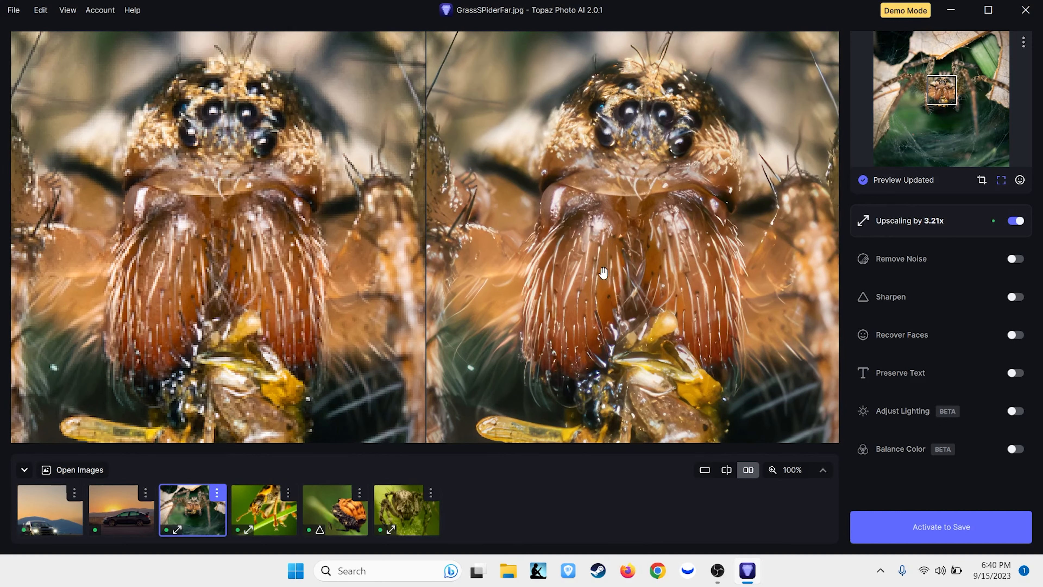
{"action": "mouse_move", "coordinate": [463, 294]}
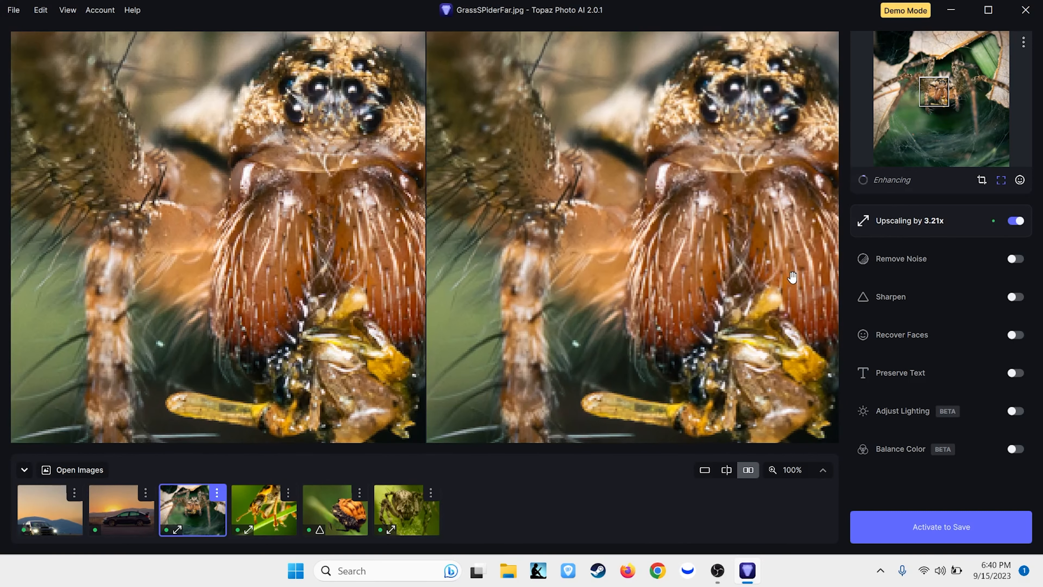
{"action": "left_click_drag", "start_coordinate": [792, 277], "coordinate": [697, 247]}
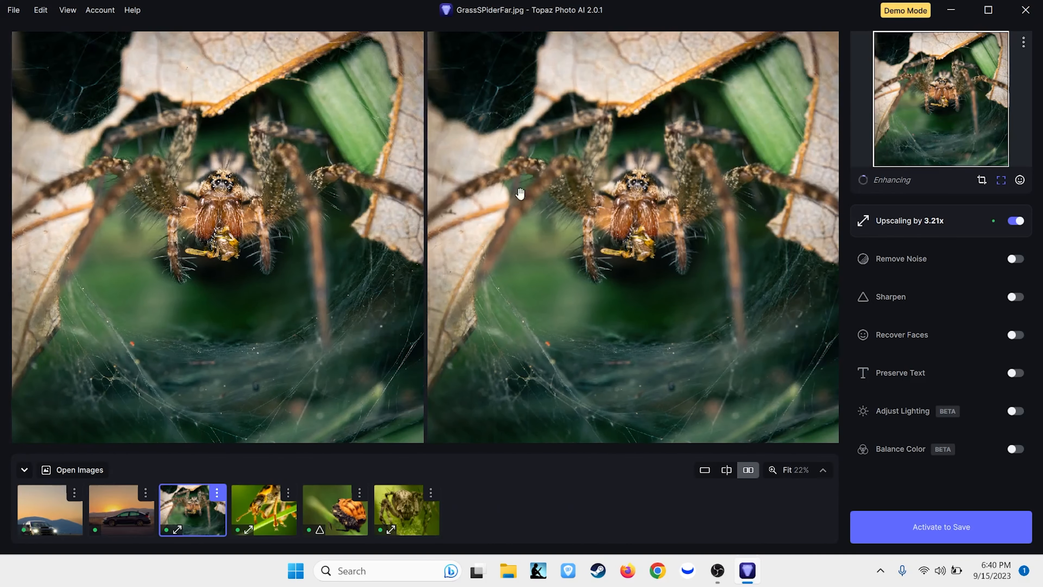
{"action": "mouse_move", "coordinate": [121, 509]}
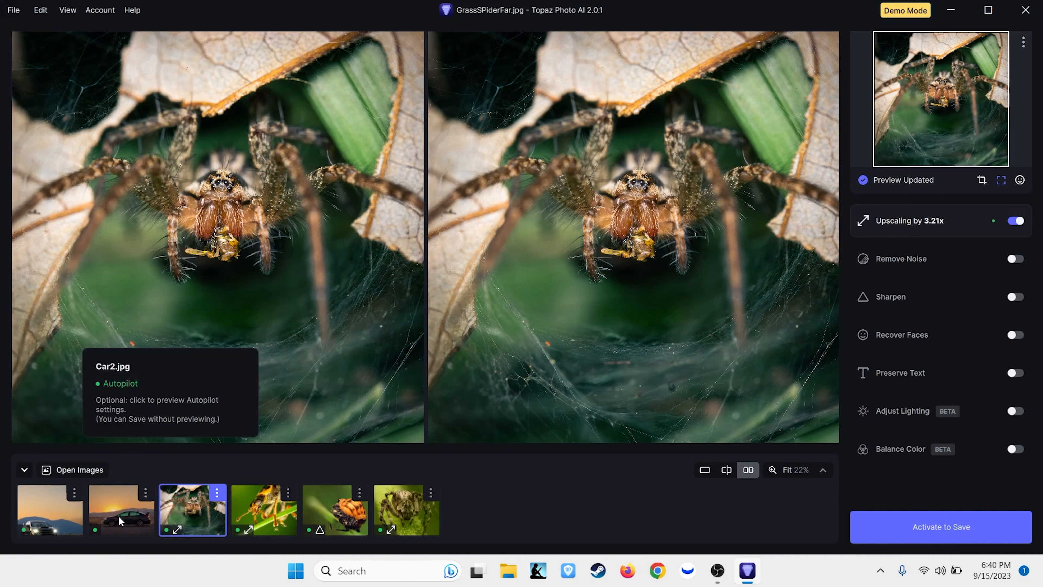
- Load Car2.jpg with subject sharpening and inspect the car's wheel up close
{"action": "left_click", "coordinate": [122, 510]}
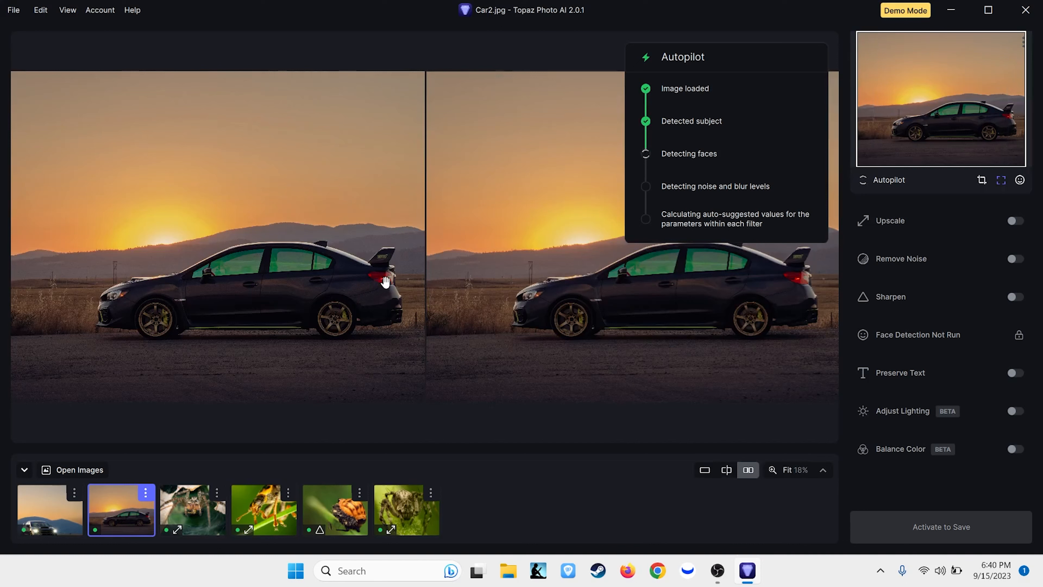
{"action": "mouse_move", "coordinate": [459, 238]}
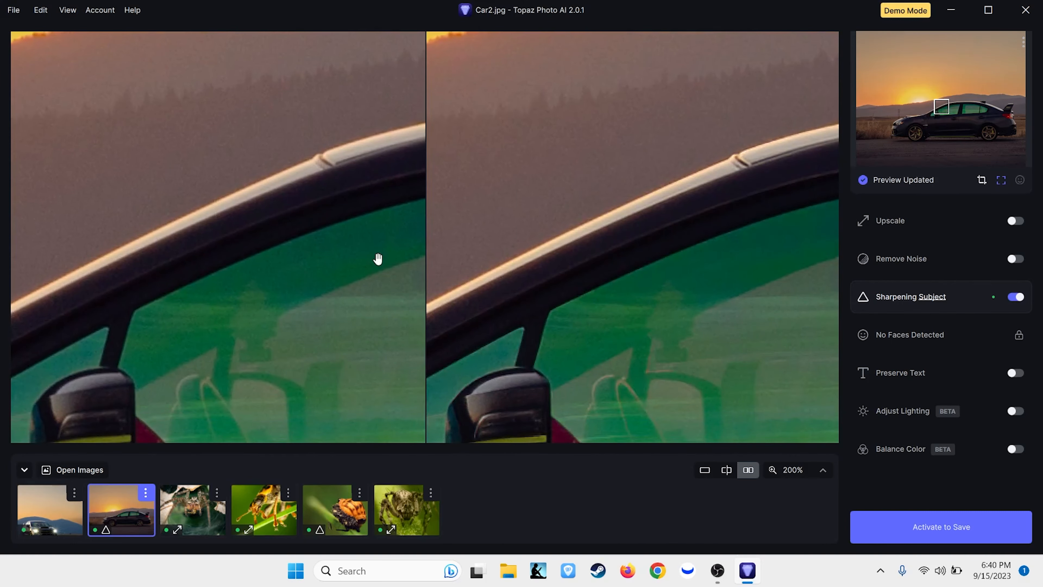
{"action": "left_click_drag", "start_coordinate": [378, 258], "coordinate": [282, 162]}
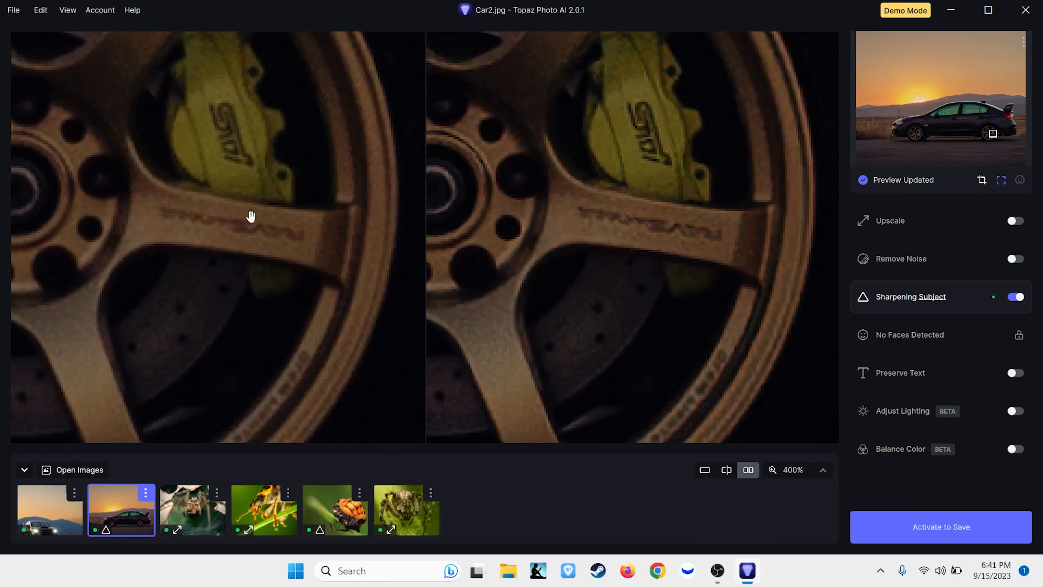
{"action": "mouse_move", "coordinate": [344, 223]}
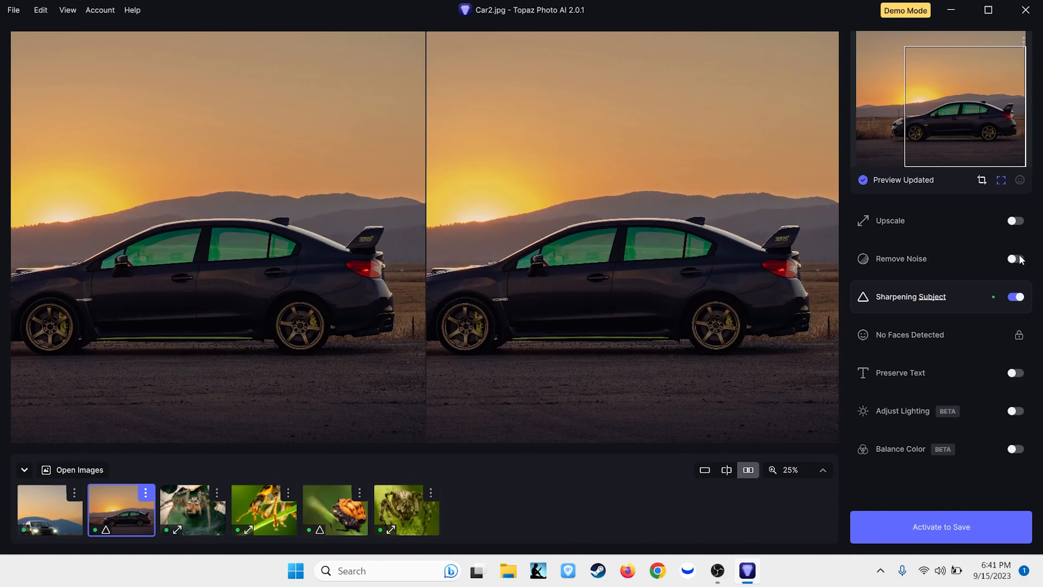
- Switch on Remove Noise for Car2.jpg alongside the subject sharpening
{"action": "left_click", "coordinate": [1014, 259]}
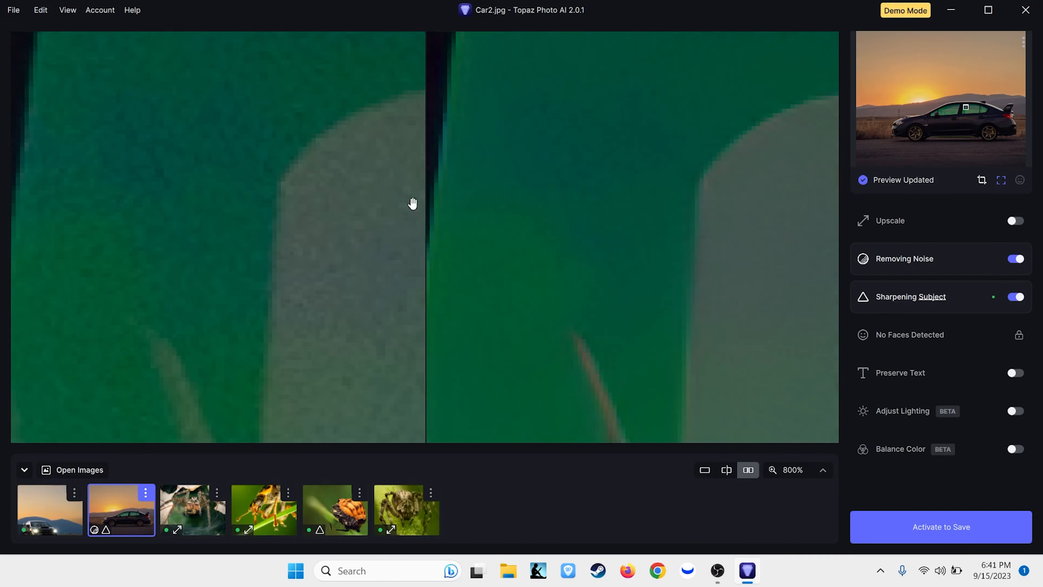
{"action": "mouse_move", "coordinate": [363, 147]}
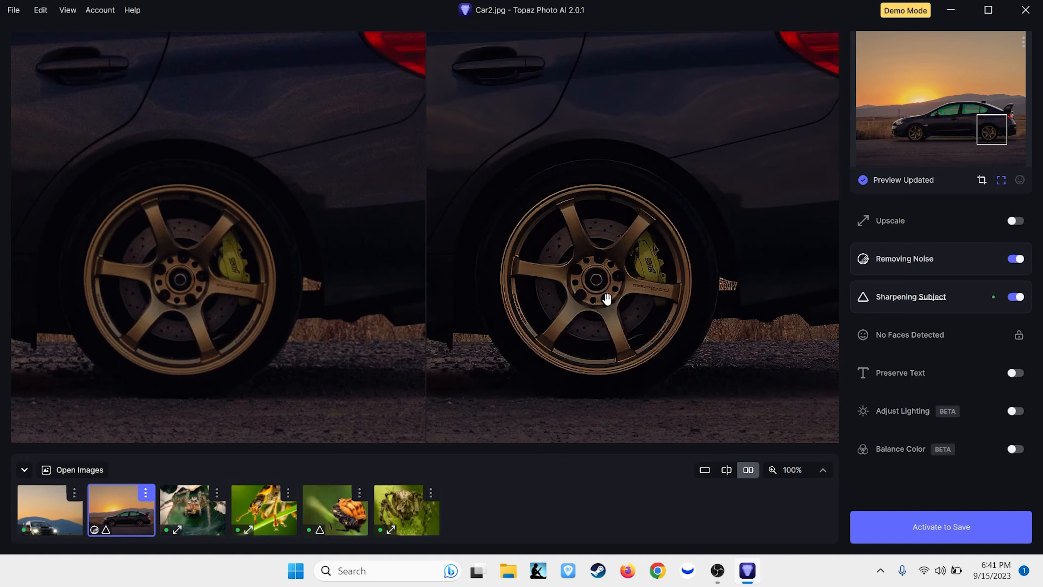
{"action": "mouse_move", "coordinate": [673, 269]}
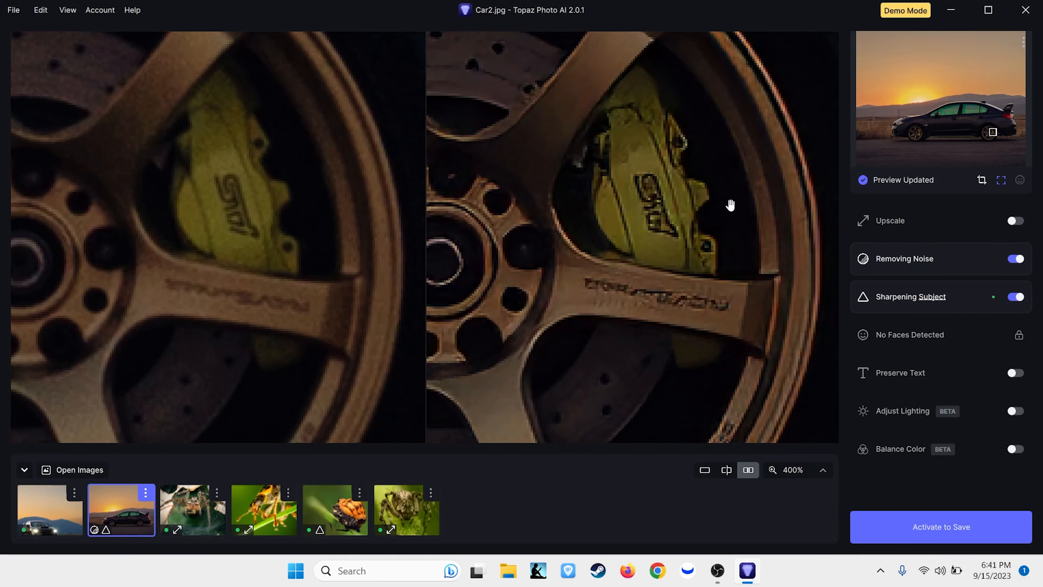
{"action": "mouse_move", "coordinate": [707, 234]}
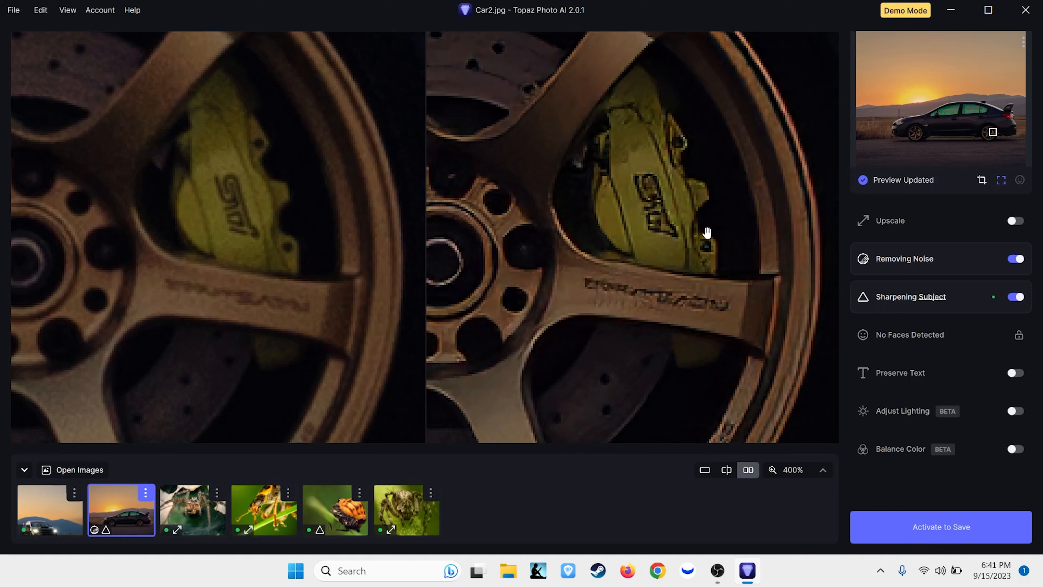
{"action": "mouse_move", "coordinate": [836, 489]}
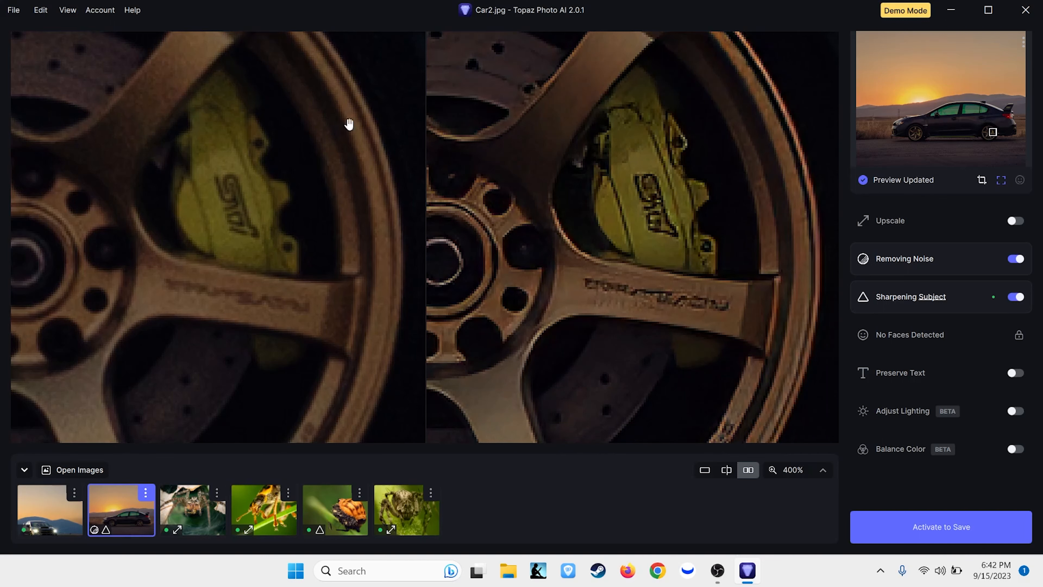
{"action": "mouse_move", "coordinate": [205, 195]}
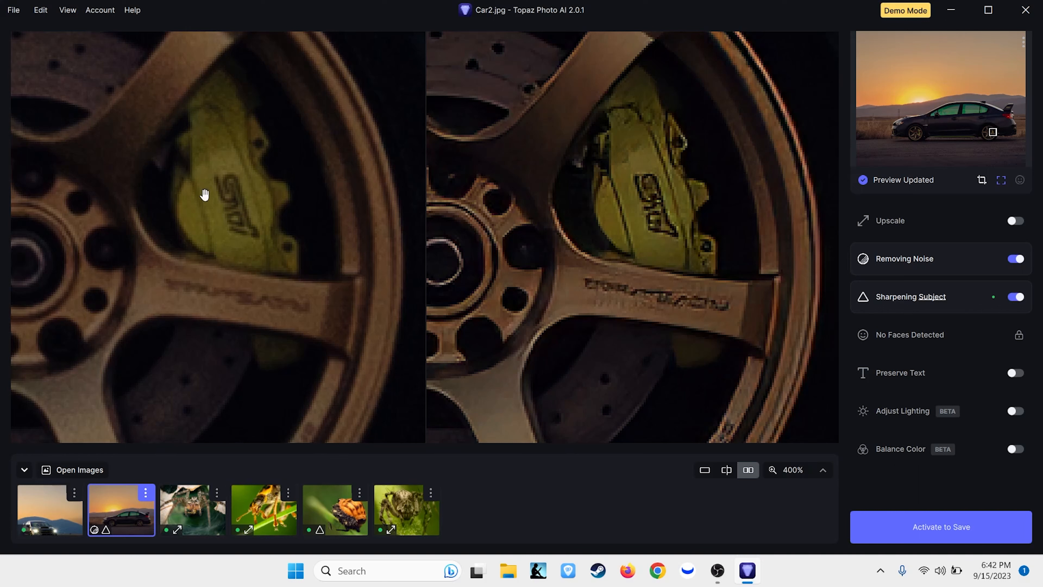
{"action": "mouse_move", "coordinate": [263, 231]}
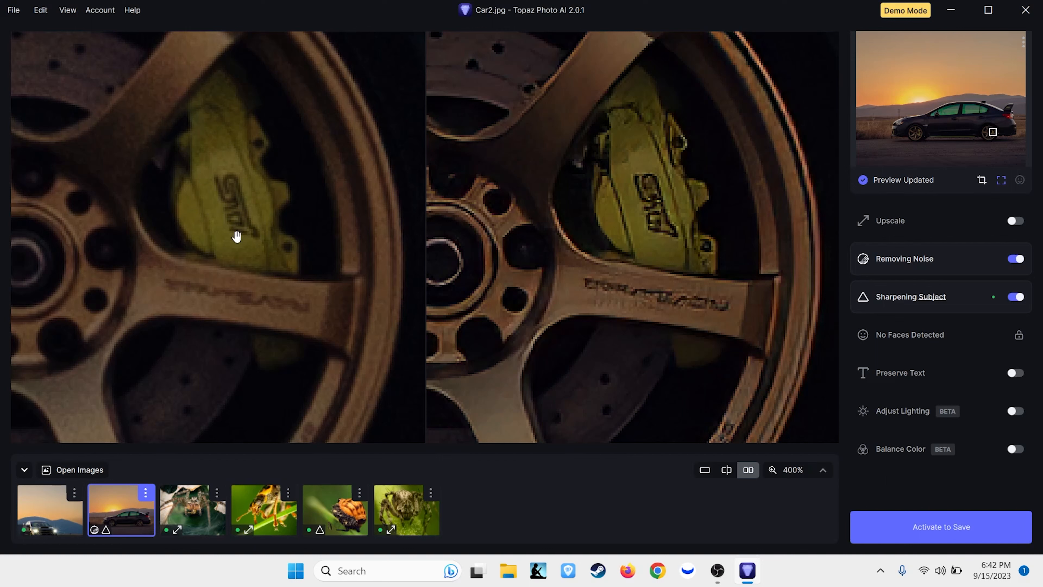
{"action": "mouse_move", "coordinate": [199, 303]}
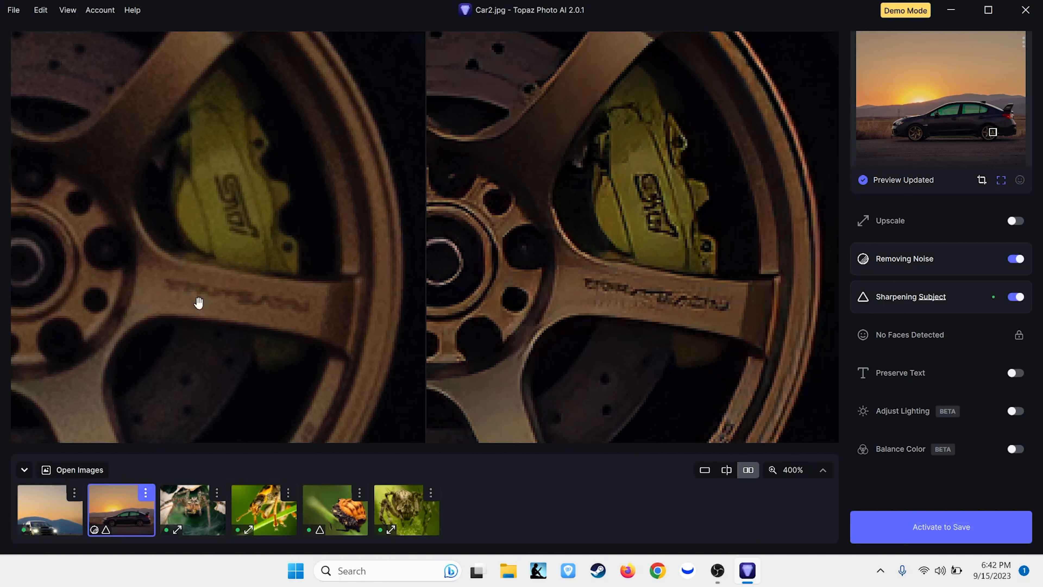
{"action": "mouse_move", "coordinate": [651, 210]}
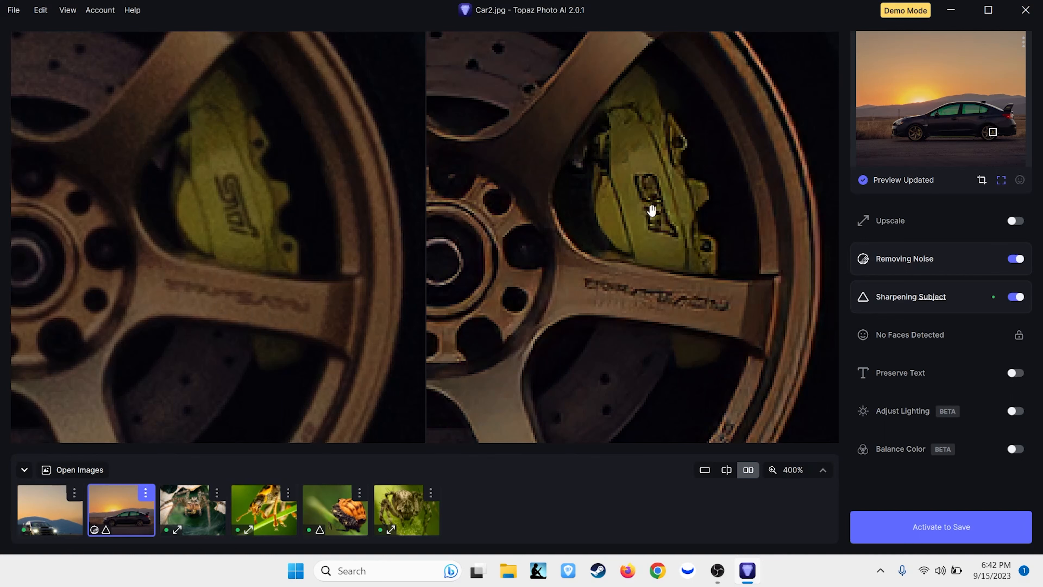
{"action": "mouse_move", "coordinate": [614, 306]}
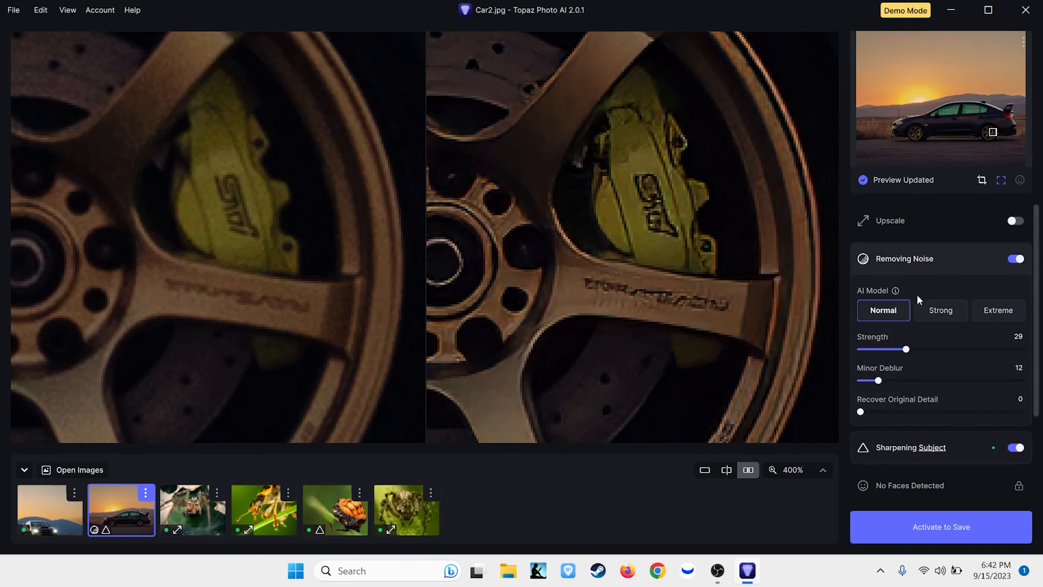
- Raise Recover Original Detail through 24, 93 and 98, then reset it to 0
{"action": "left_click_drag", "start_coordinate": [859, 411], "coordinate": [898, 412]}
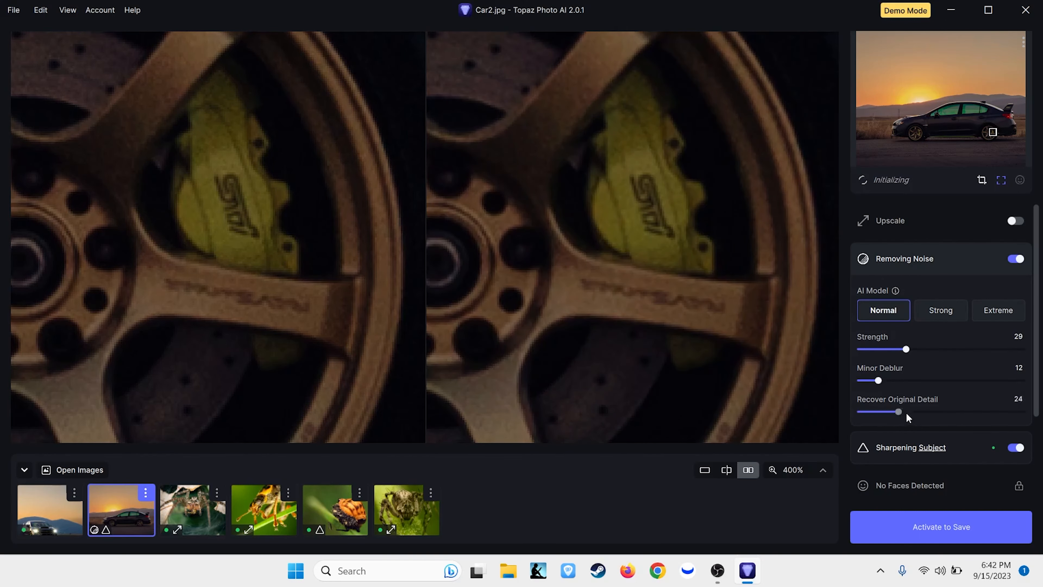
{"action": "left_click_drag", "start_coordinate": [898, 412], "coordinate": [1012, 411]}
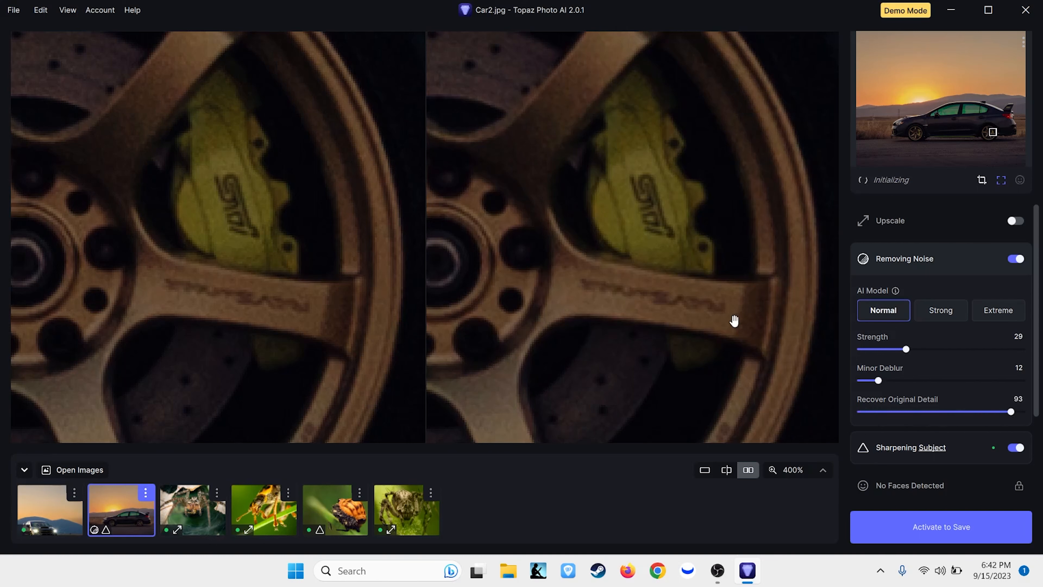
{"action": "mouse_move", "coordinate": [614, 275]}
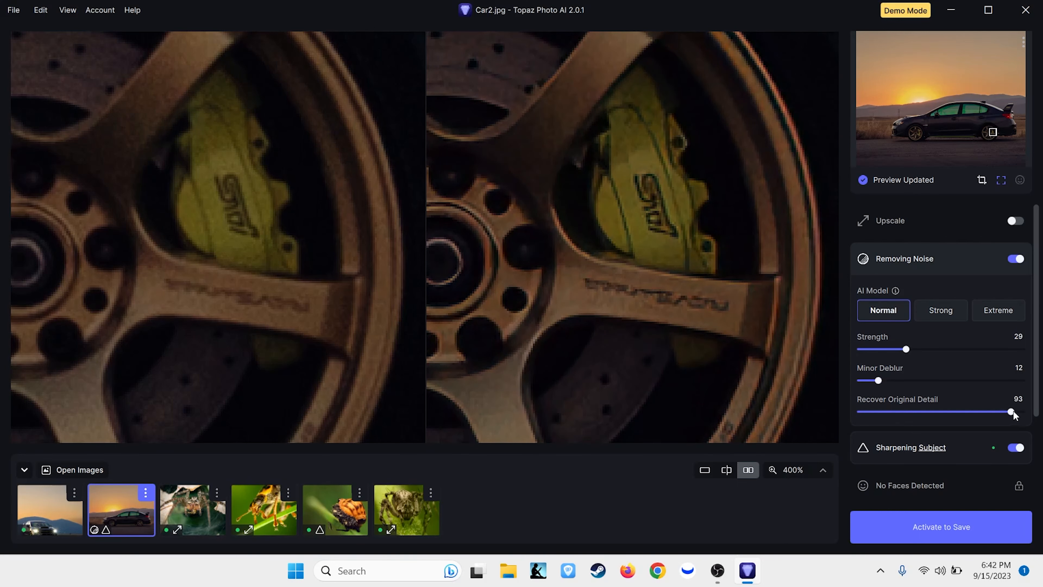
{"action": "left_click_drag", "start_coordinate": [1010, 411], "coordinate": [1018, 411]}
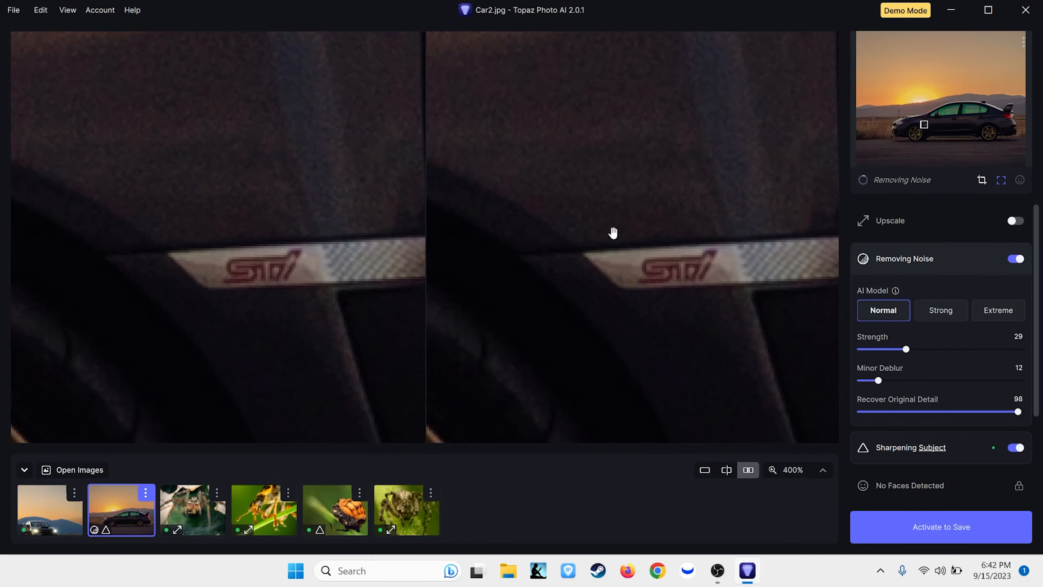
{"action": "left_click_drag", "start_coordinate": [1017, 411], "coordinate": [860, 412]}
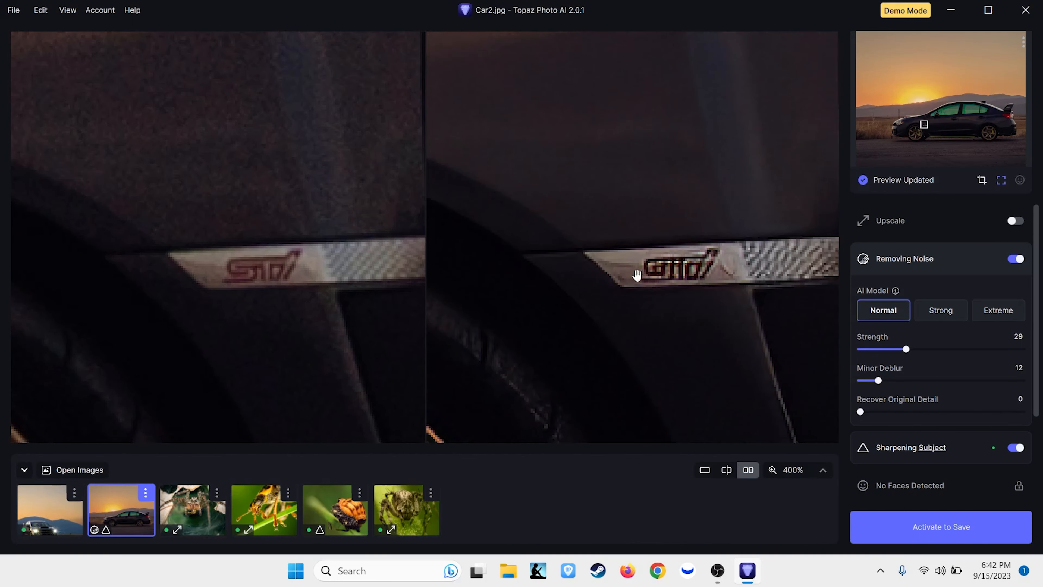
{"action": "mouse_move", "coordinate": [704, 284]}
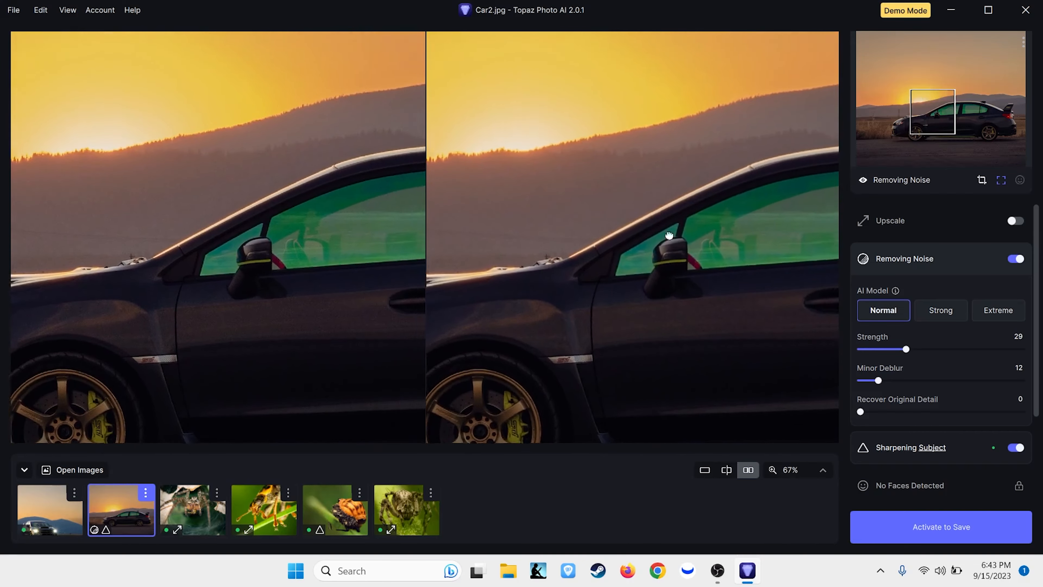
- Load Car.jpg with Autopilot noise removal and collapse its settings for a hood close-up
{"action": "left_click", "coordinate": [50, 509]}
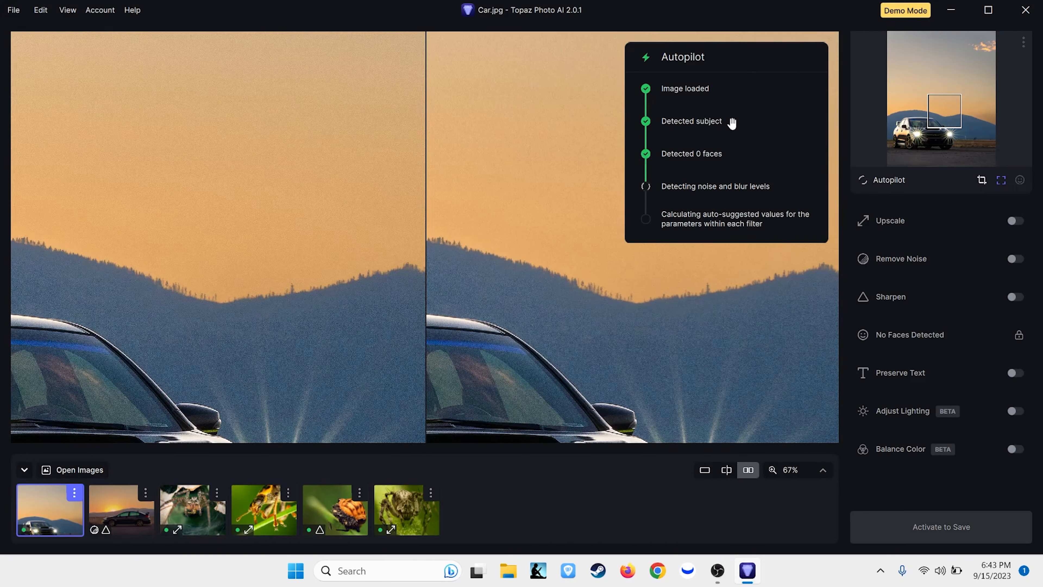
{"action": "mouse_move", "coordinate": [489, 344]}
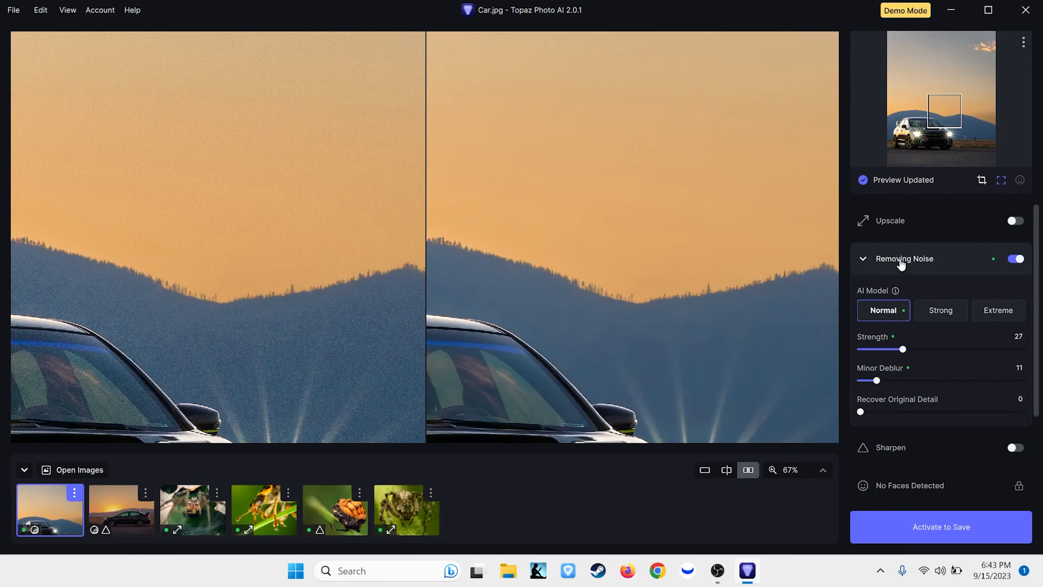
{"action": "left_click", "coordinate": [862, 258]}
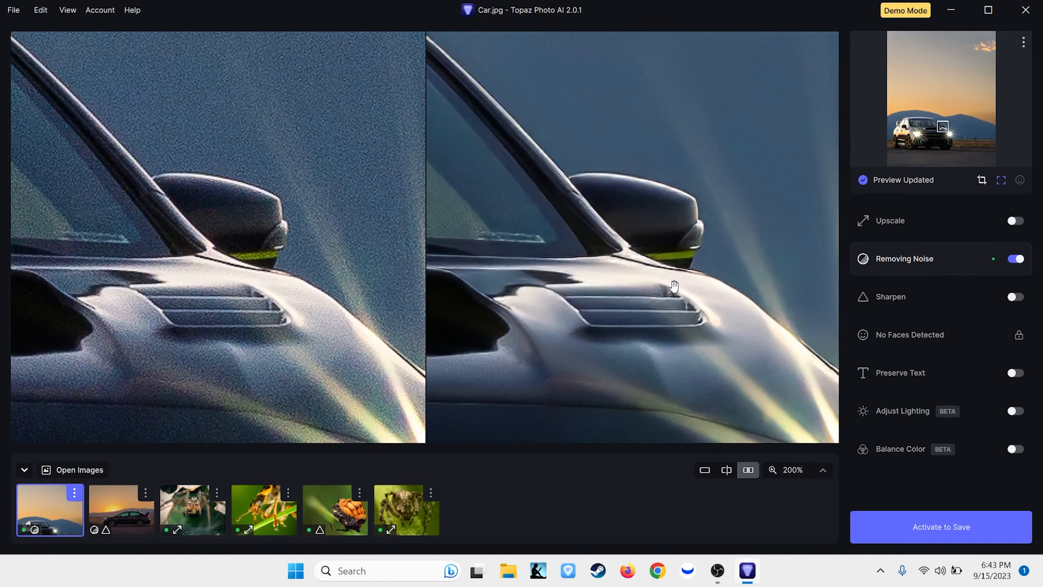
{"action": "mouse_move", "coordinate": [667, 204]}
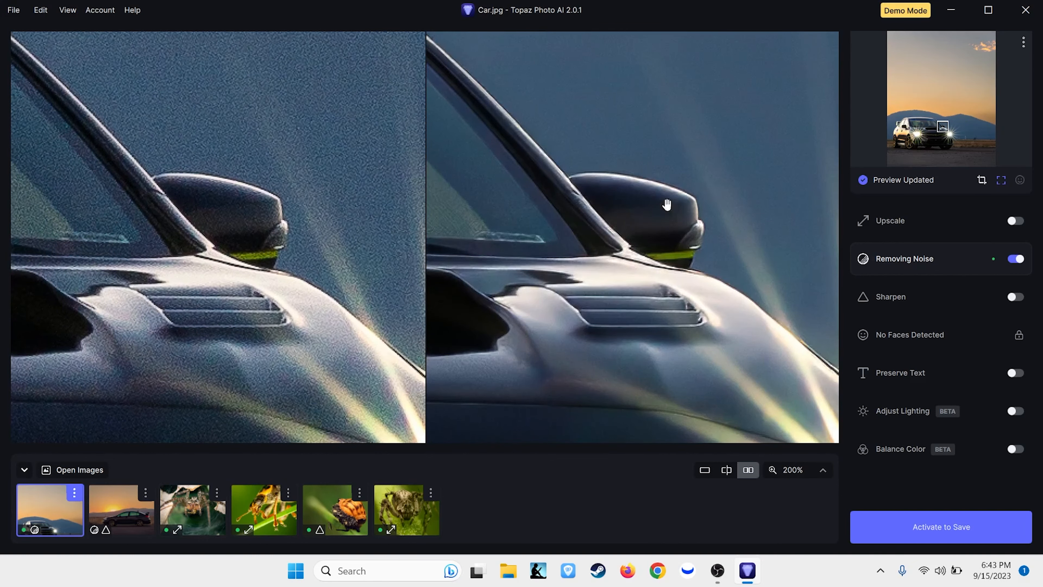